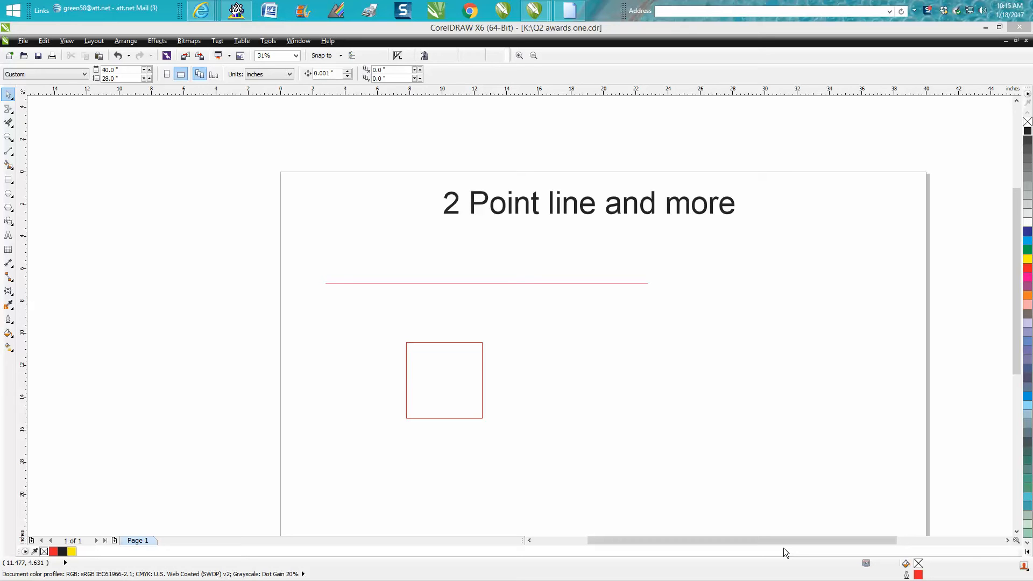
mouse_move(467, 226)
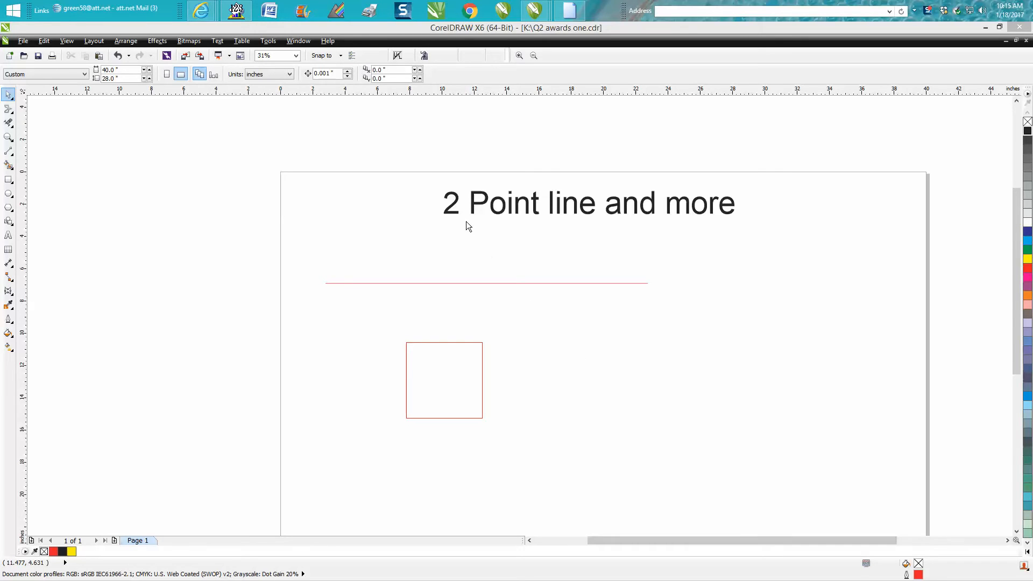
mouse_move(651, 218)
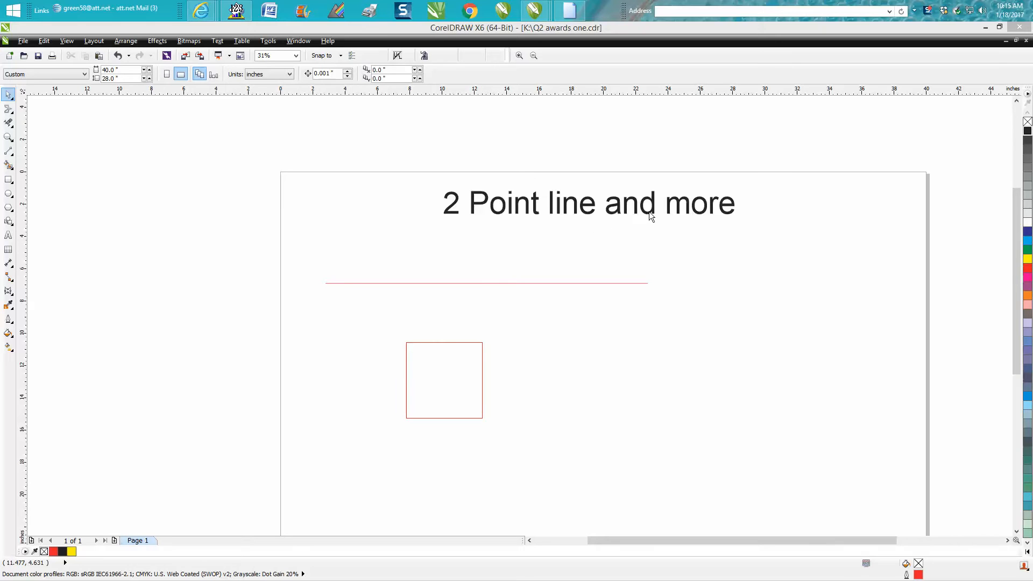
mouse_move(20, 162)
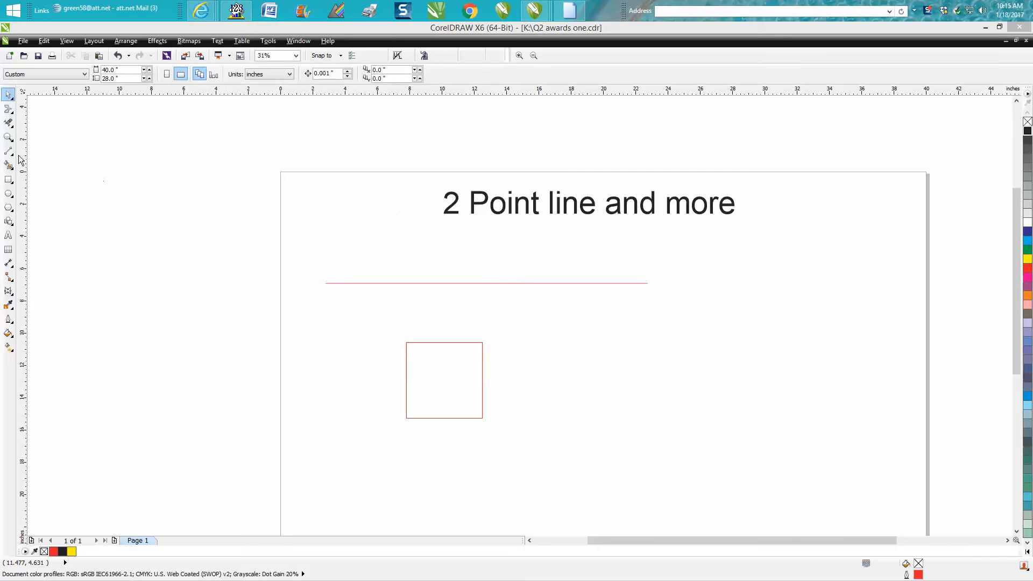
Draw a horizontal 2-point line with a vertical line crossing it on the page's right
click(9, 152)
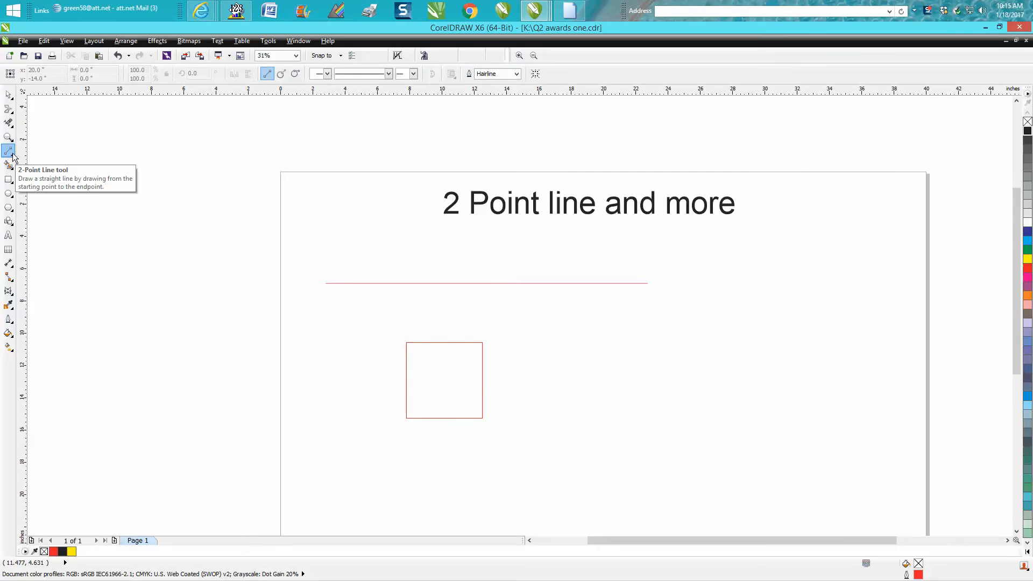
mouse_move(81, 153)
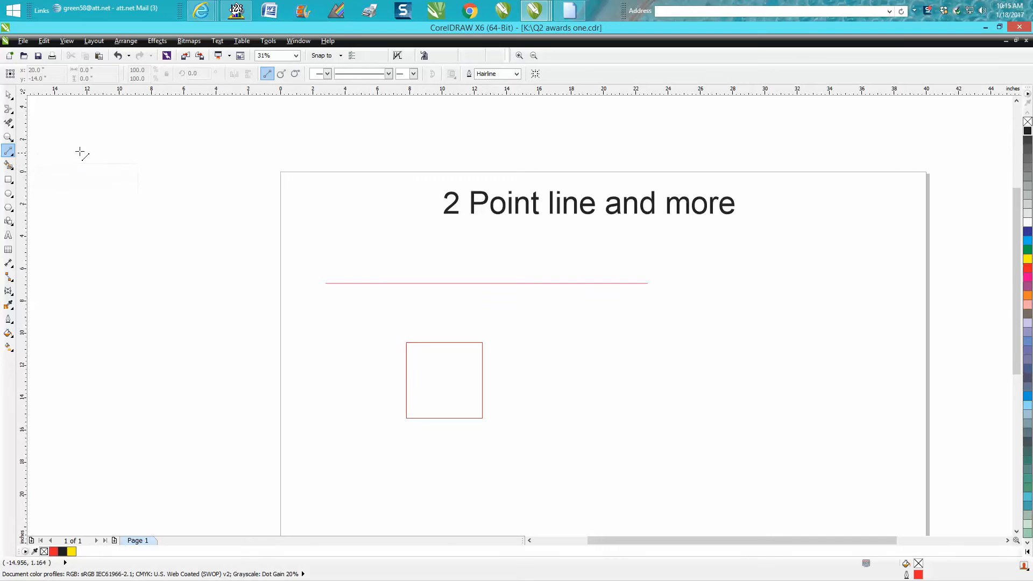
mouse_move(850, 322)
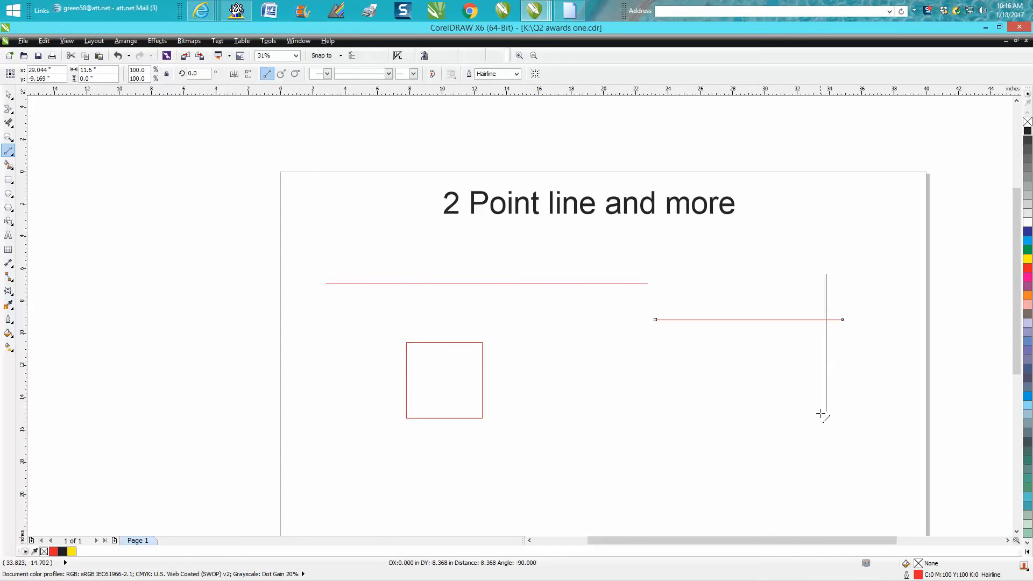
click(825, 414)
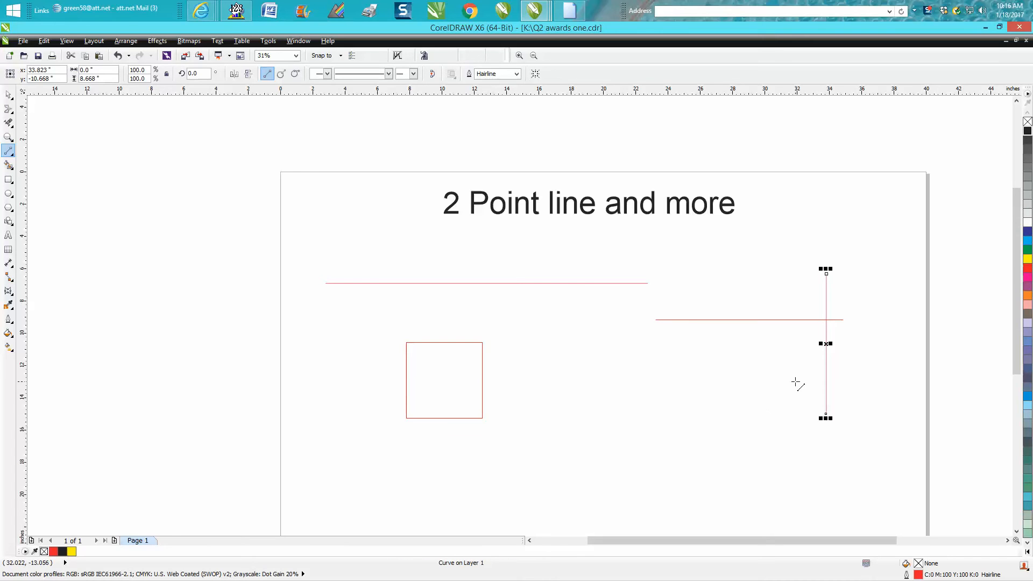
mouse_move(336, 139)
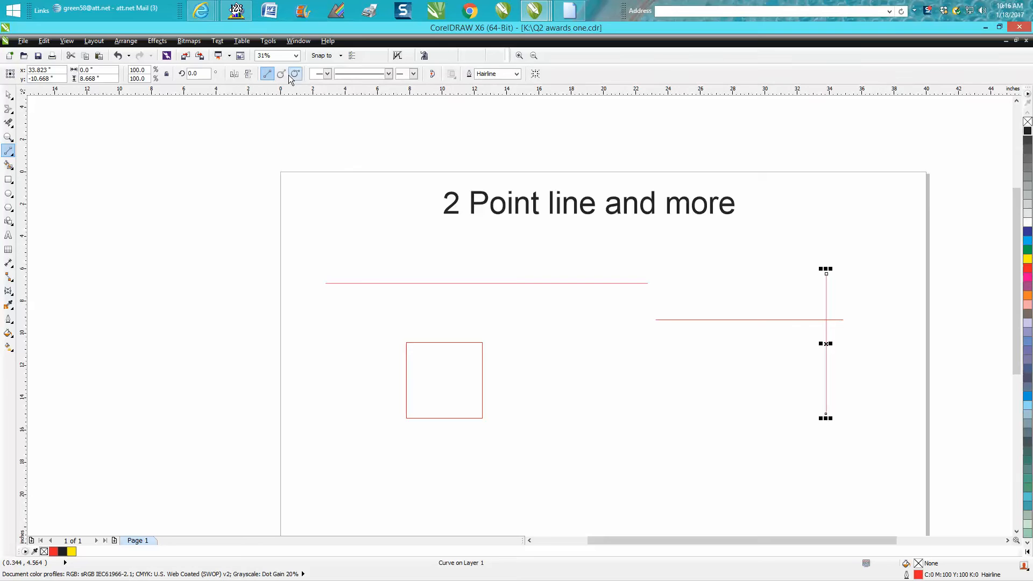
mouse_move(295, 73)
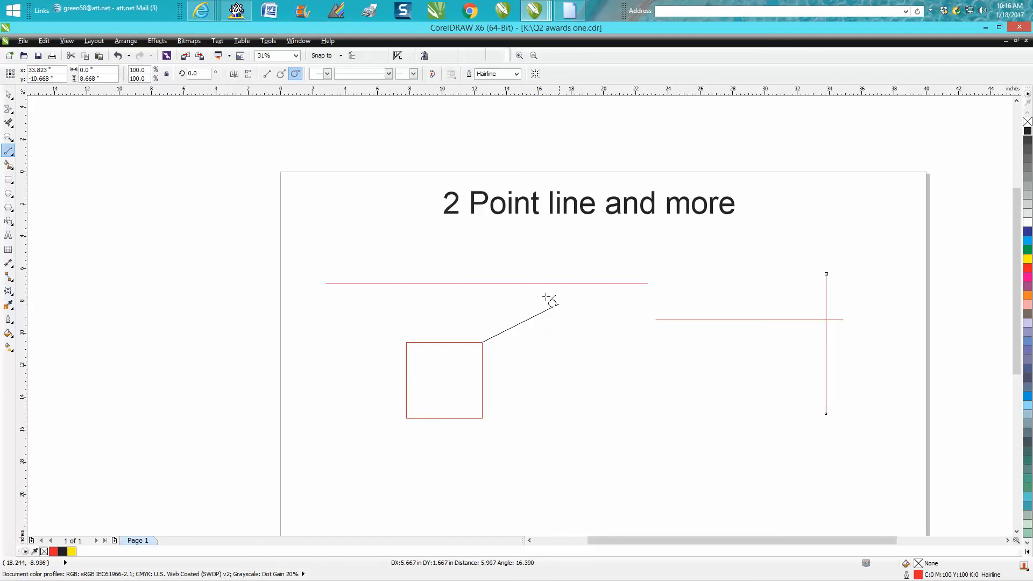
mouse_move(540, 336)
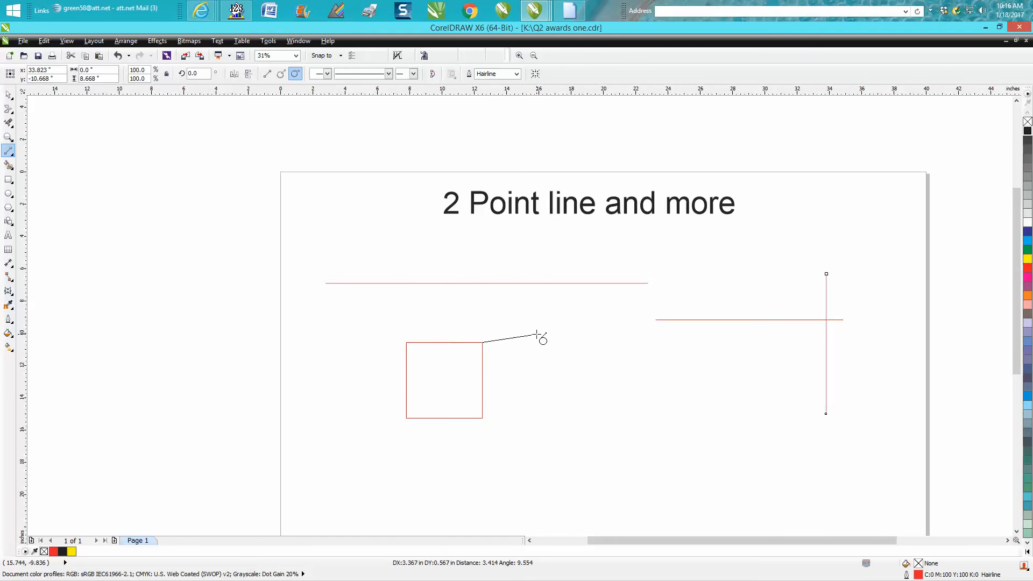
mouse_move(540, 309)
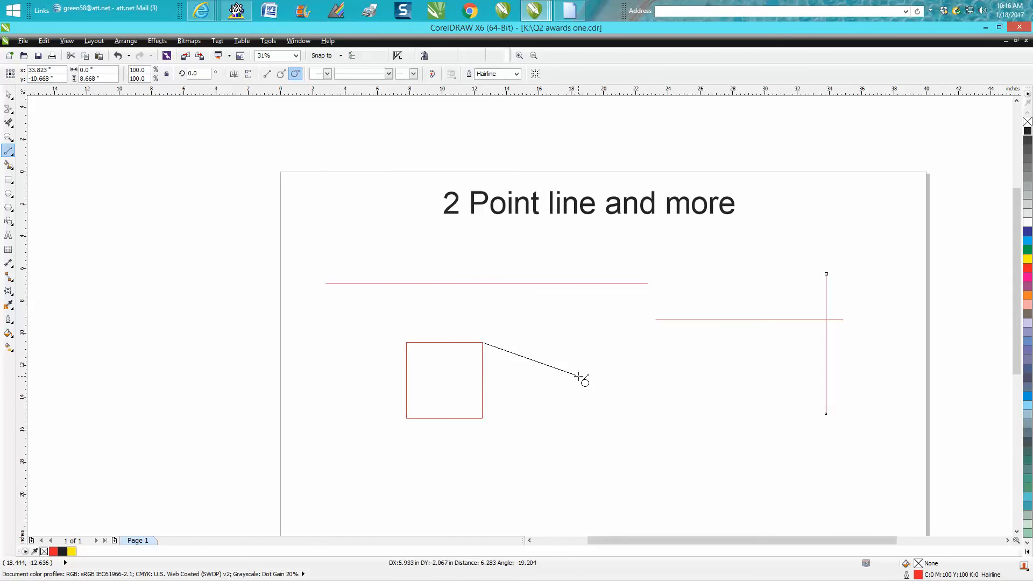
Draw angled tangent 2-point lines out from the red square's top-right corner
click(582, 377)
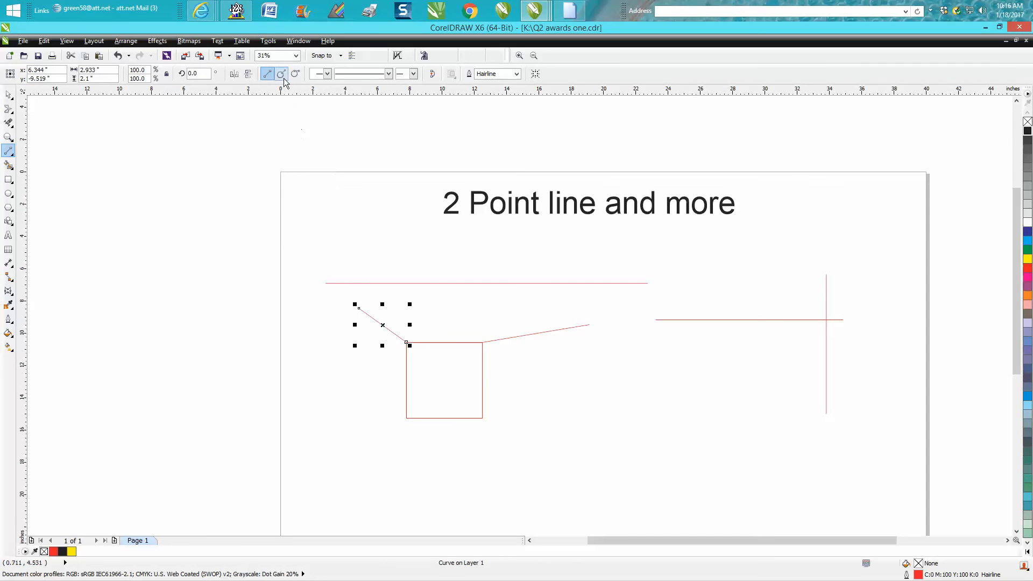
mouse_move(282, 73)
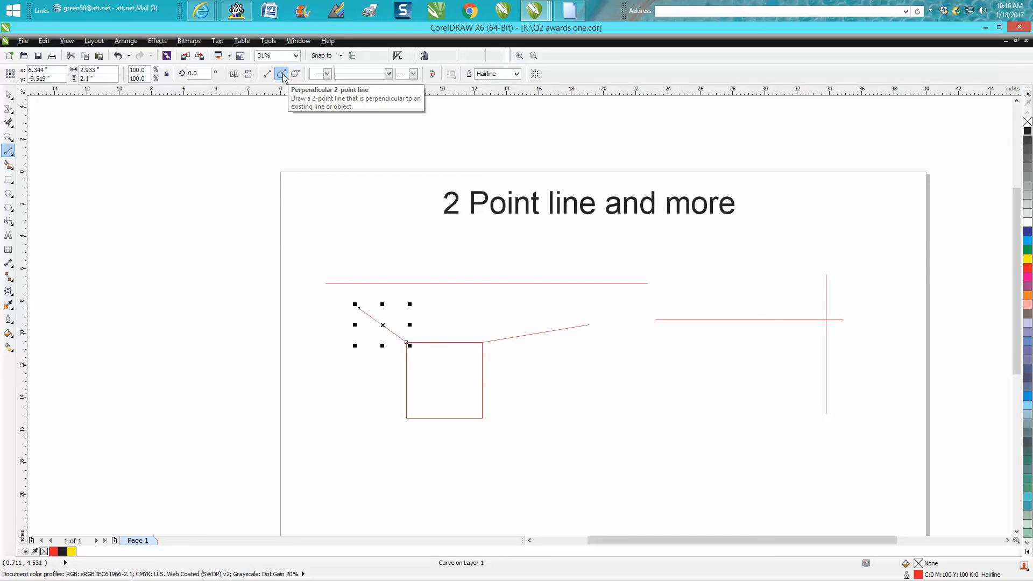
mouse_move(487, 366)
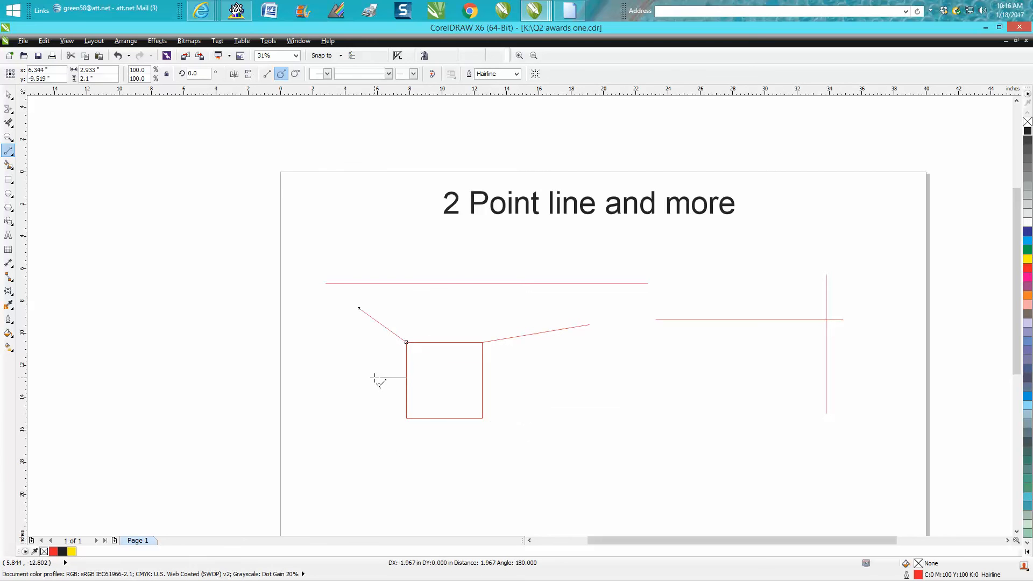
mouse_move(441, 307)
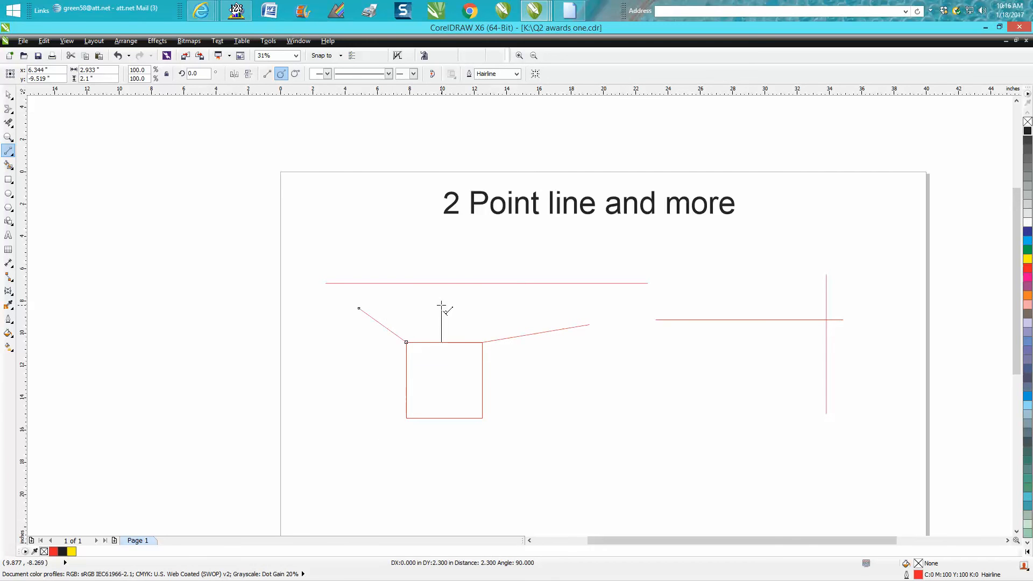
Draw a short perpendicular 2-point line rising from the red square's top edge
click(441, 323)
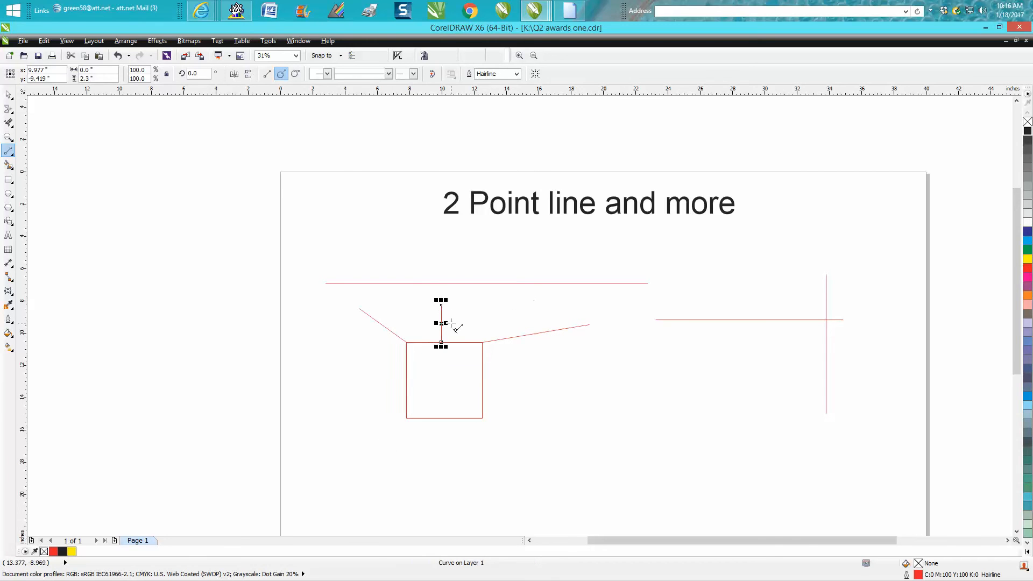
mouse_move(316, 122)
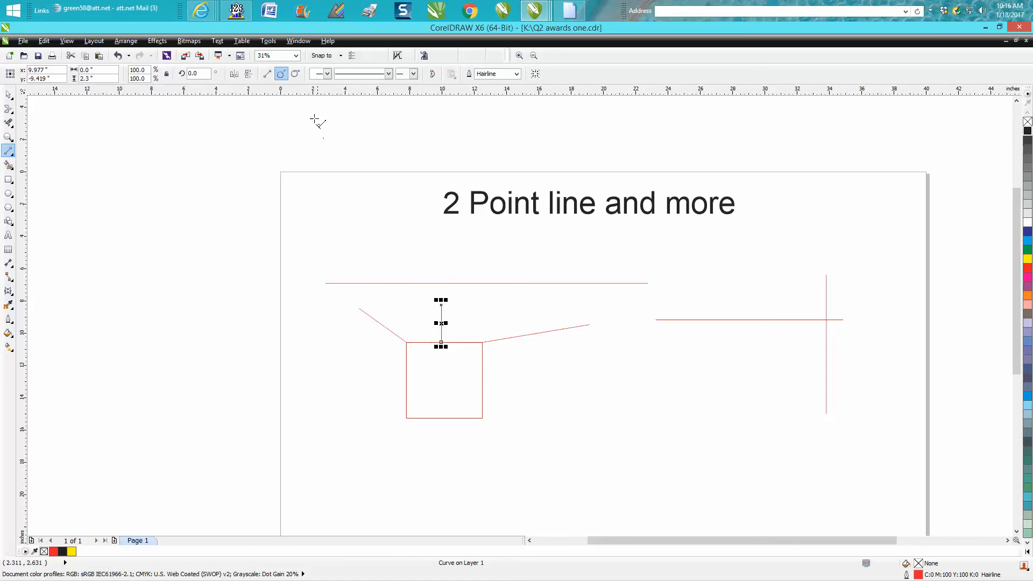